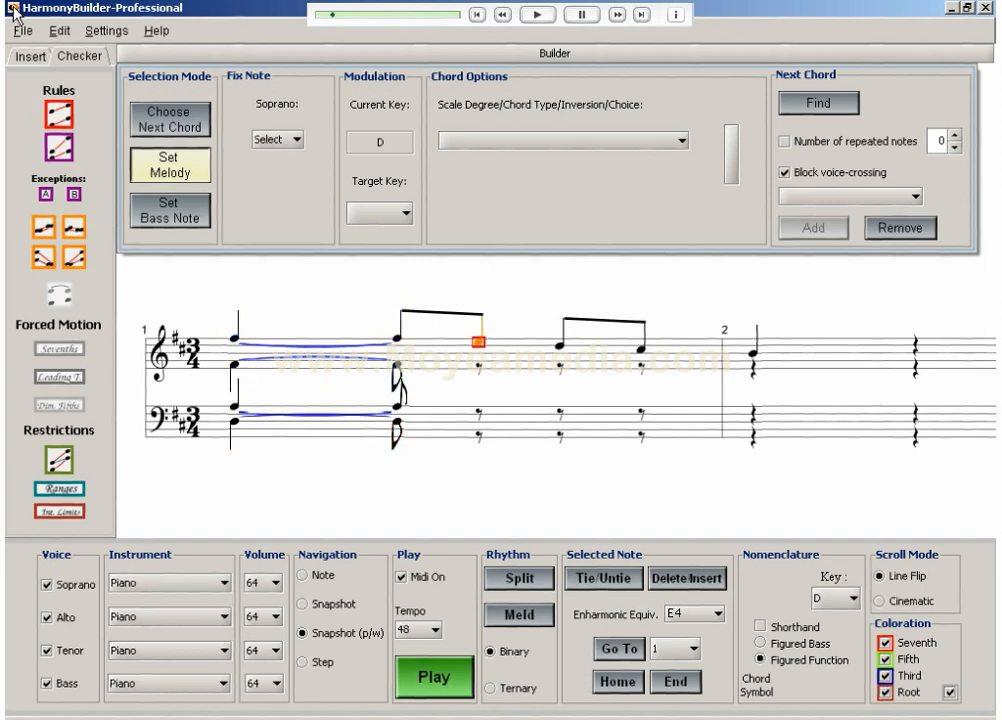
With soprano E in key D, add the VII first-inversion triad (3rd choice) voiced E2, C#3, G3, E4
click(296, 140)
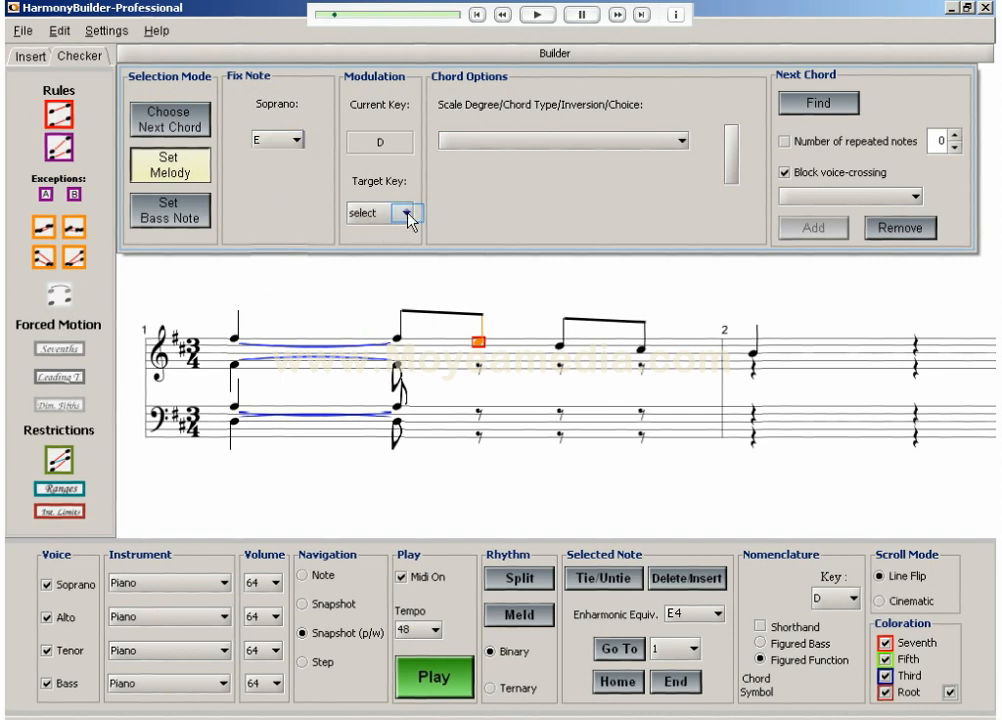
click(408, 212)
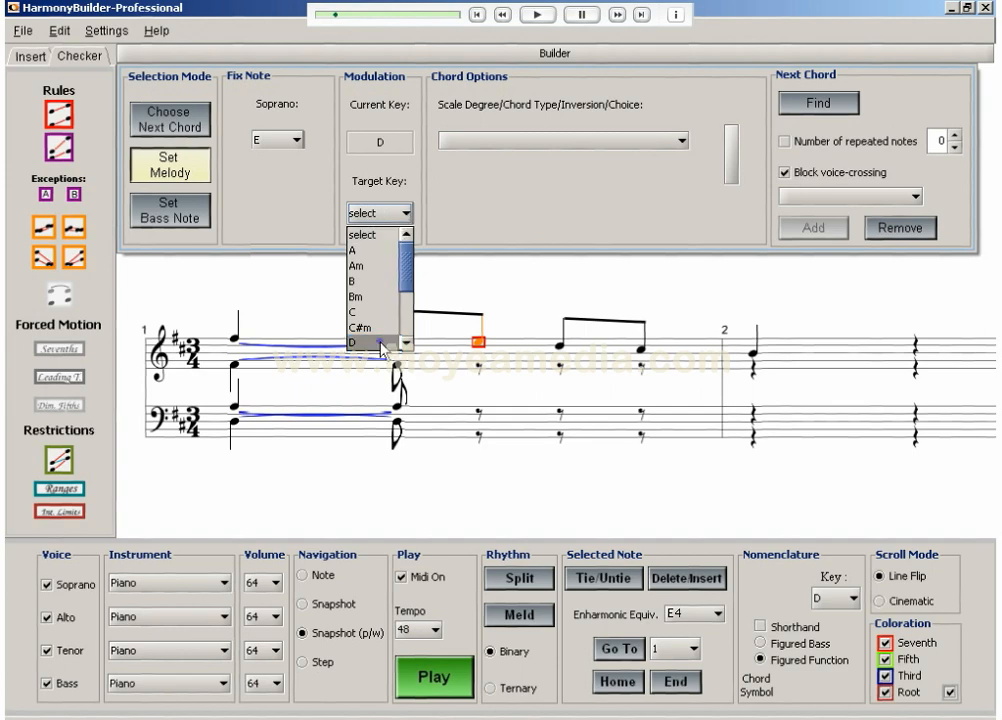
click(376, 348)
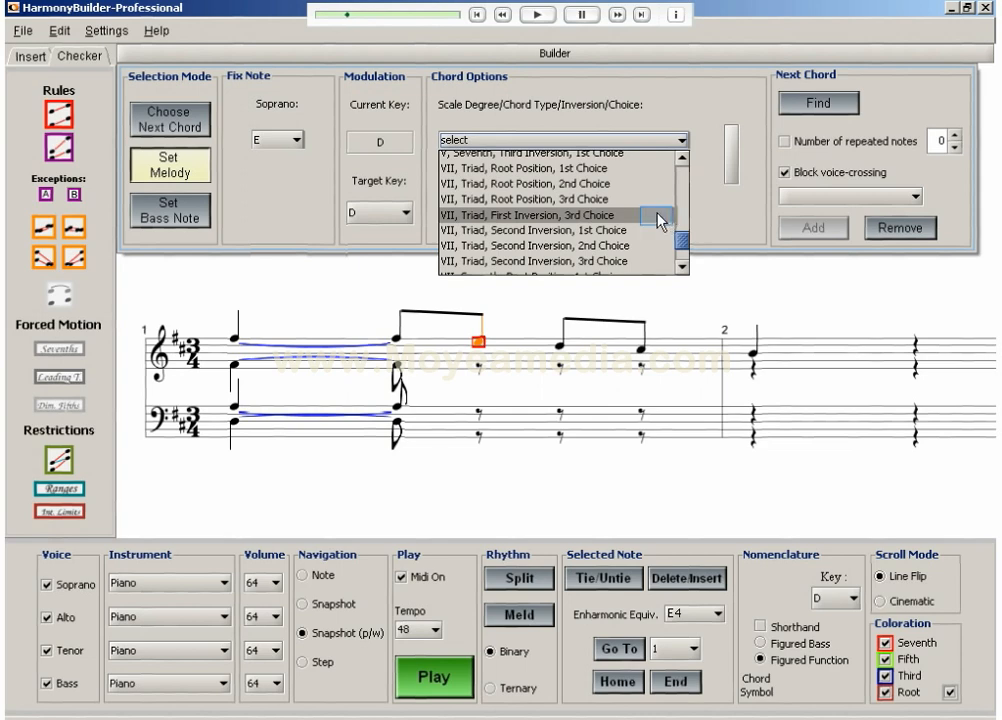
click(558, 216)
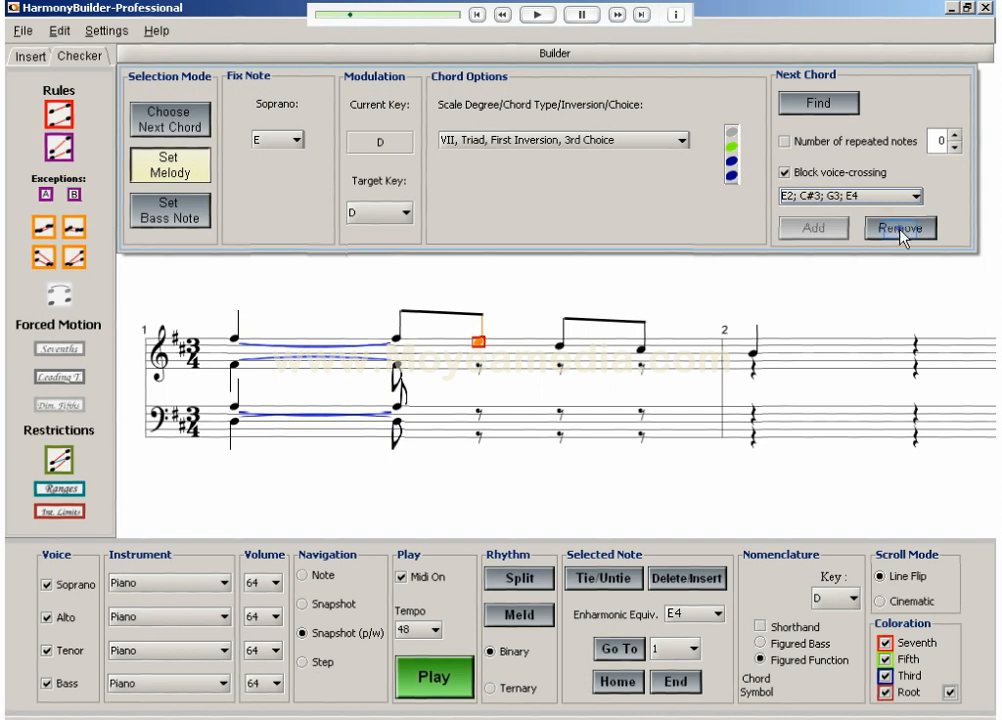
click(900, 228)
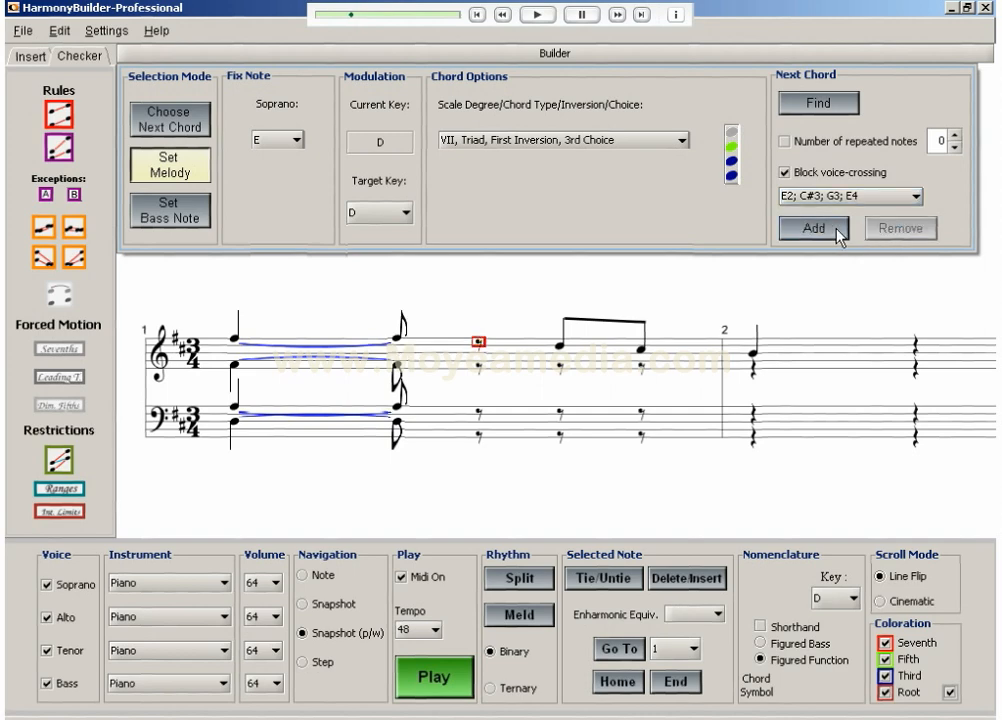
click(812, 228)
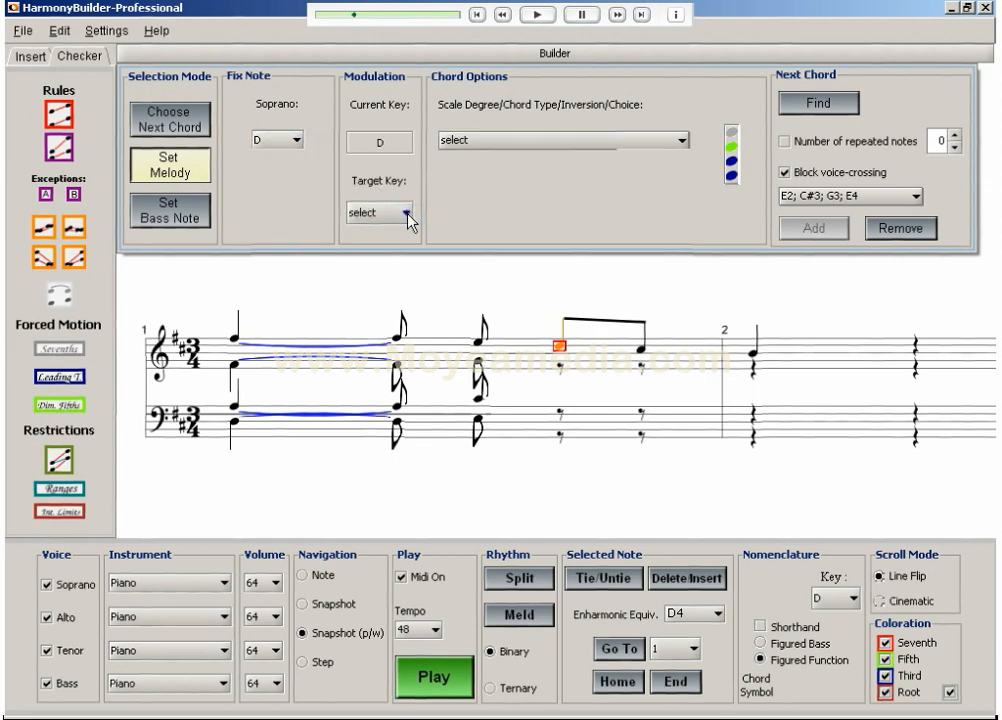
For soprano D in key D, find and add the VI second-inversion triad (3rd choice) voiced F#2, D3, B3, D4
click(680, 140)
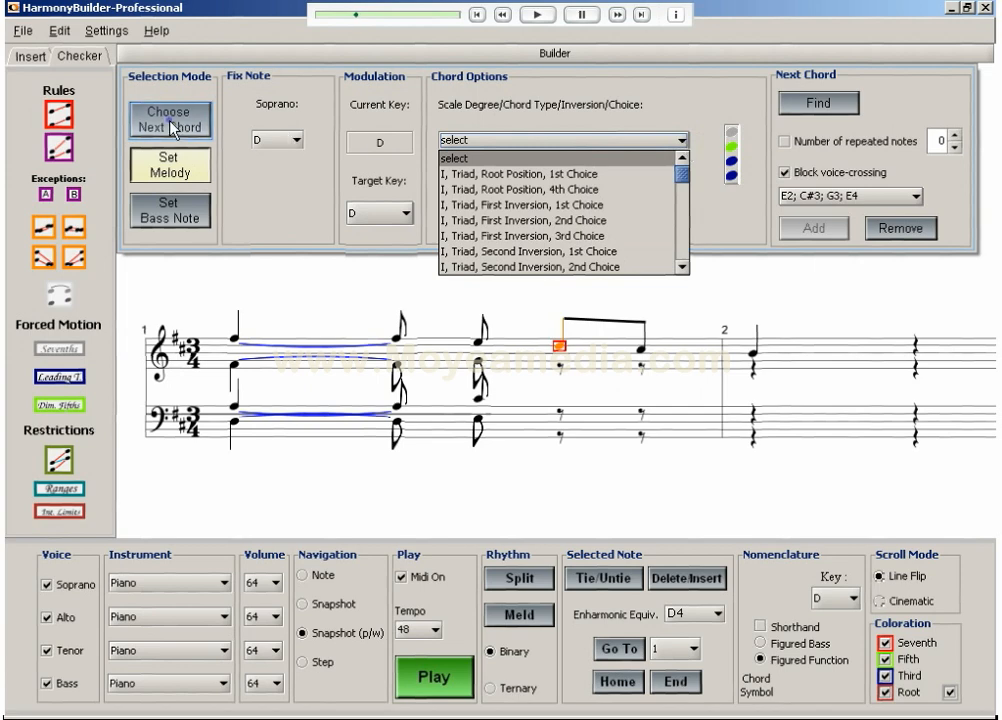
click(168, 116)
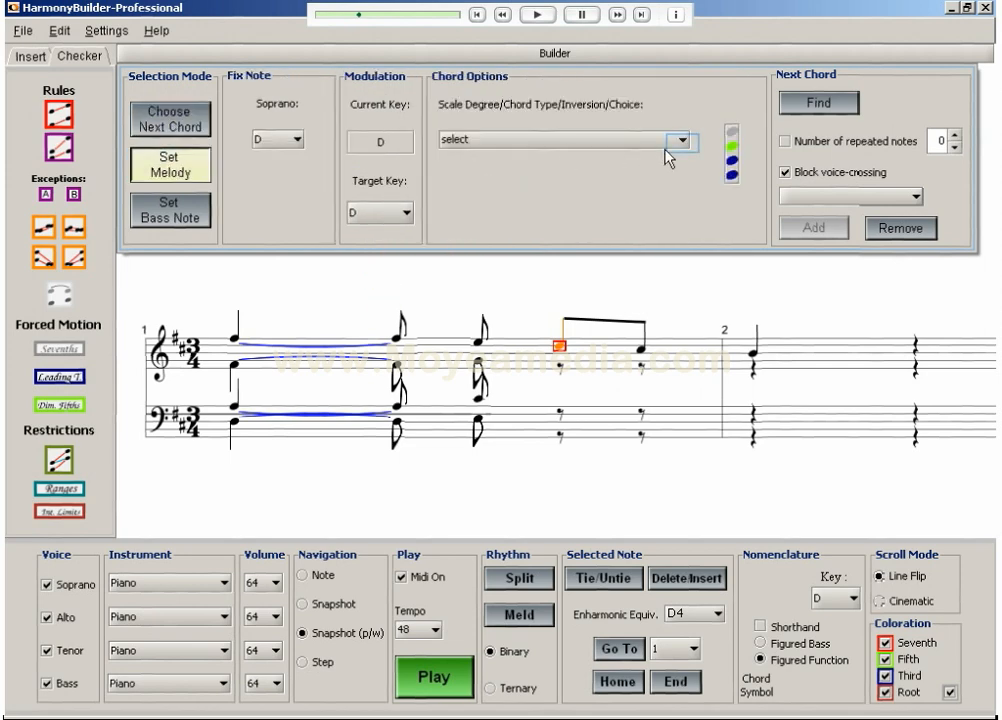
click(680, 140)
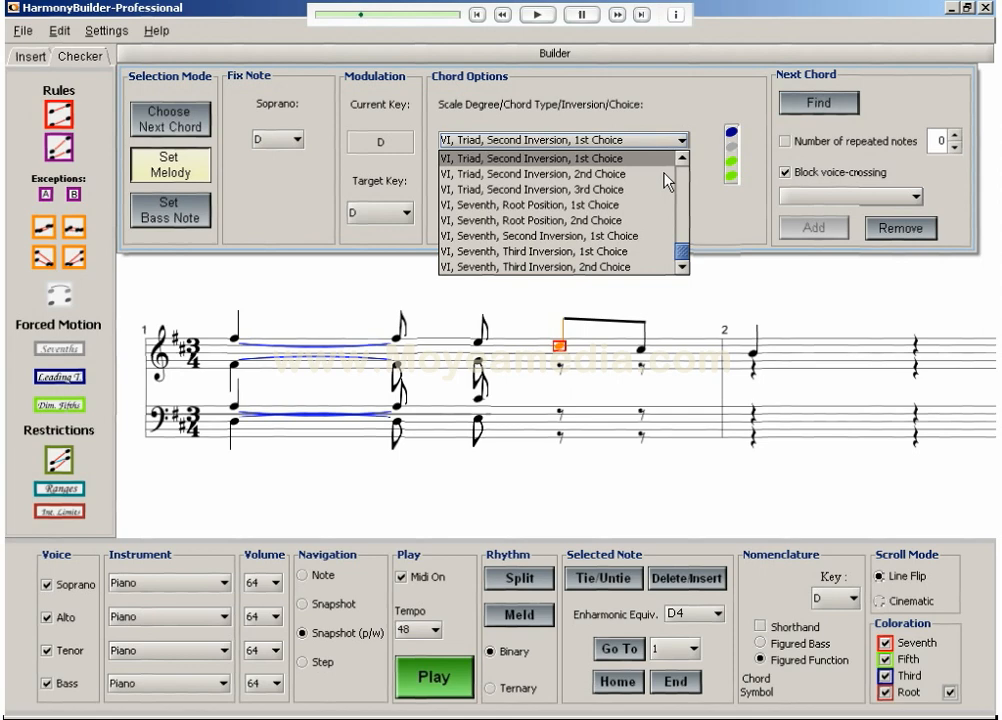
click(536, 172)
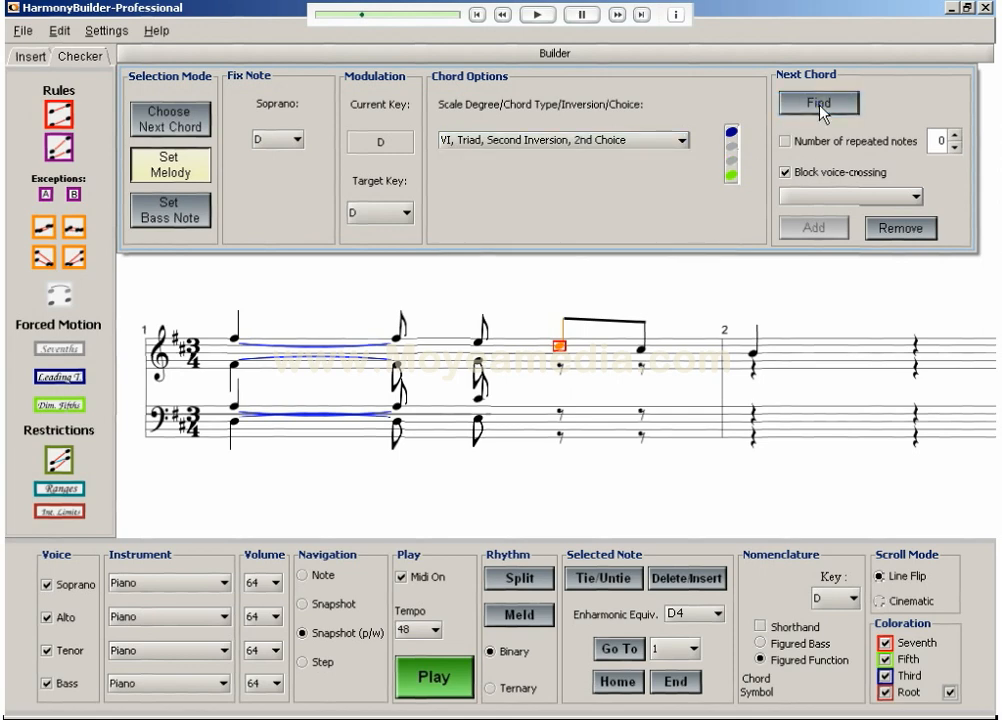
click(680, 140)
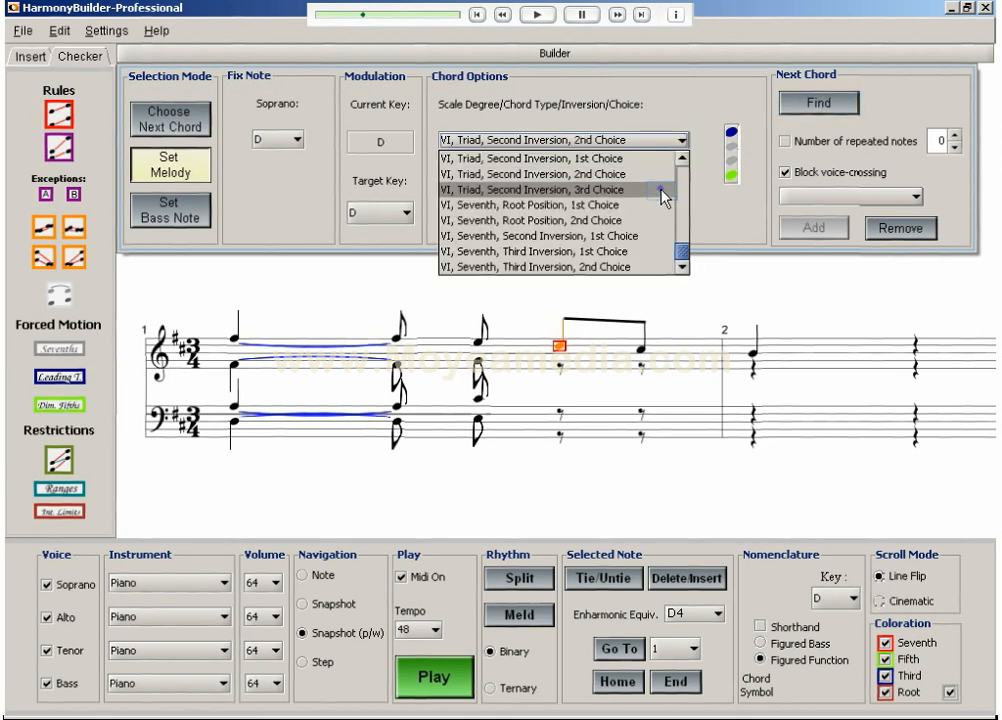
click(560, 190)
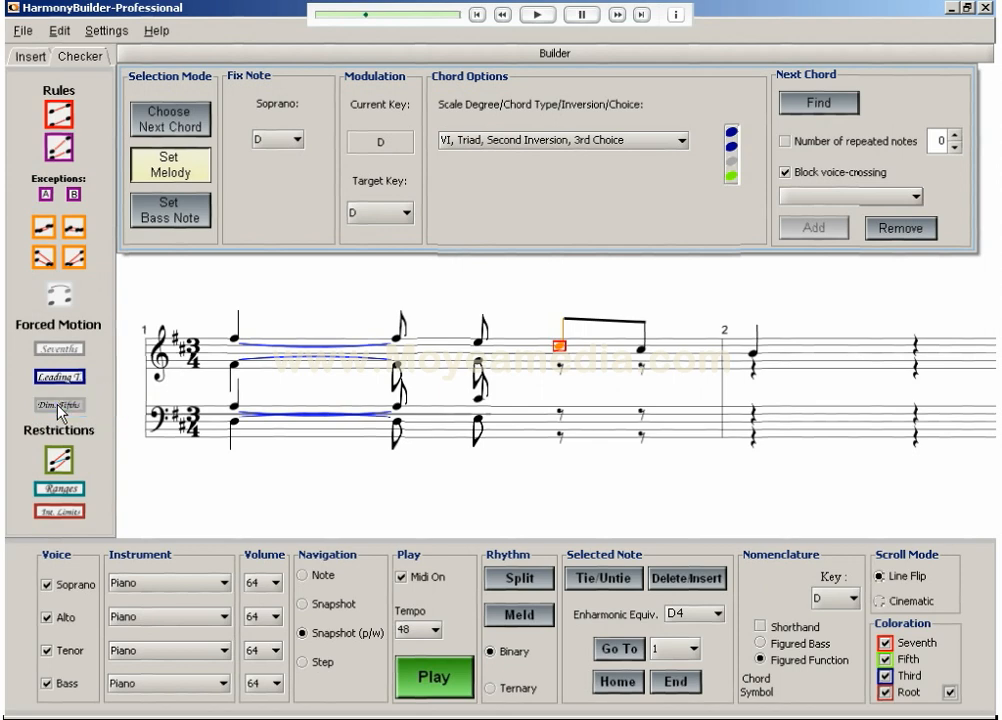
click(818, 104)
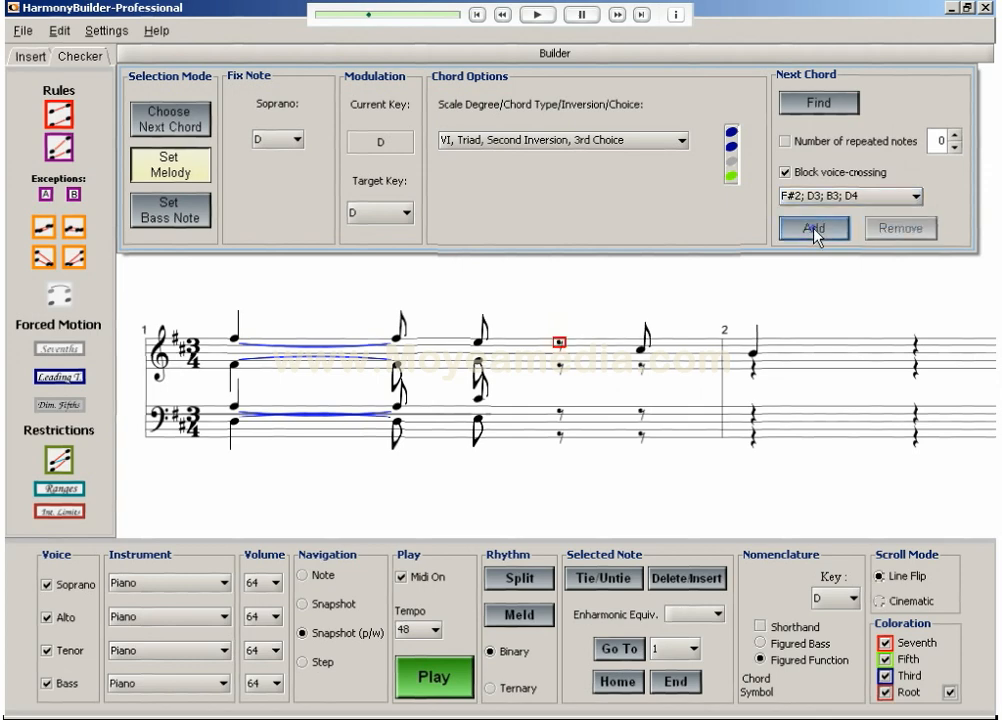
click(816, 228)
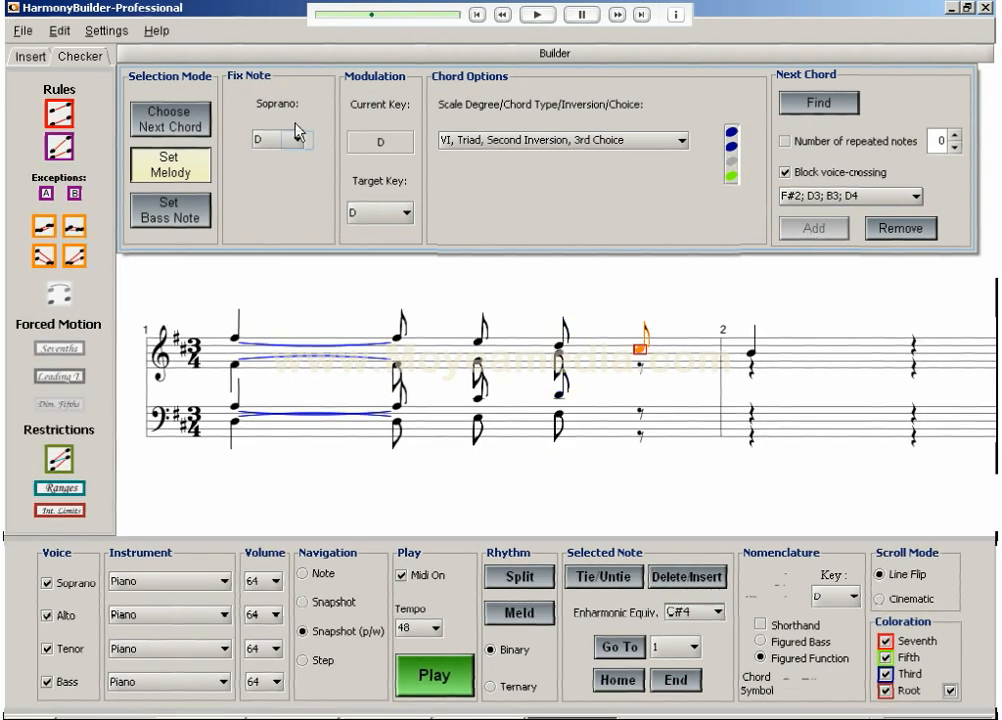
Fix the soprano to C# with D as target key for the last note of measure 1
click(300, 140)
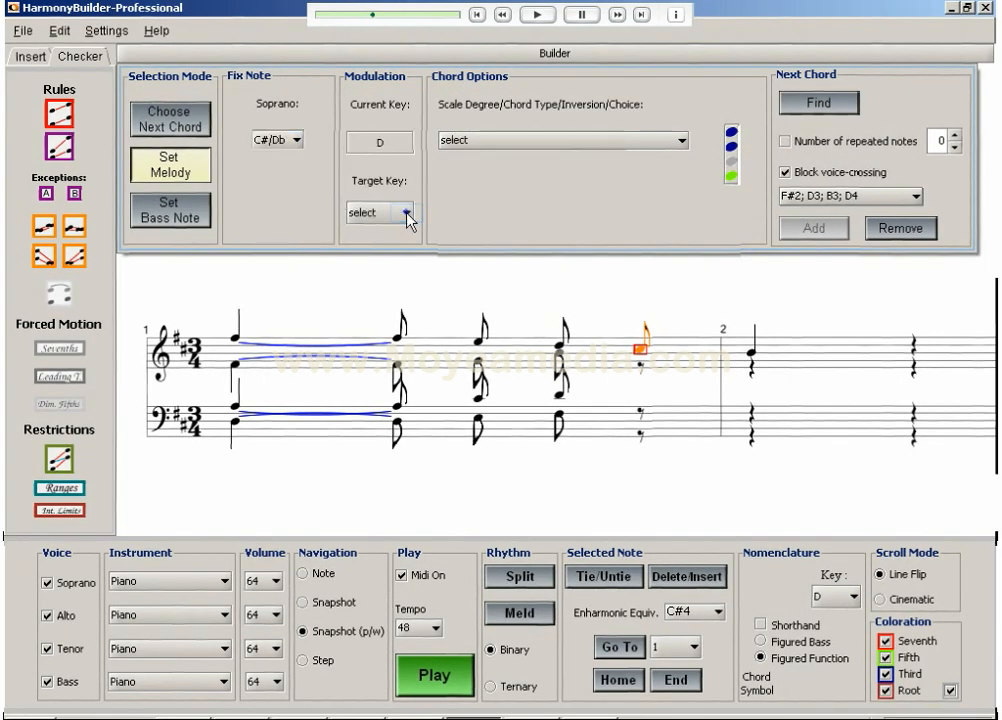
click(404, 212)
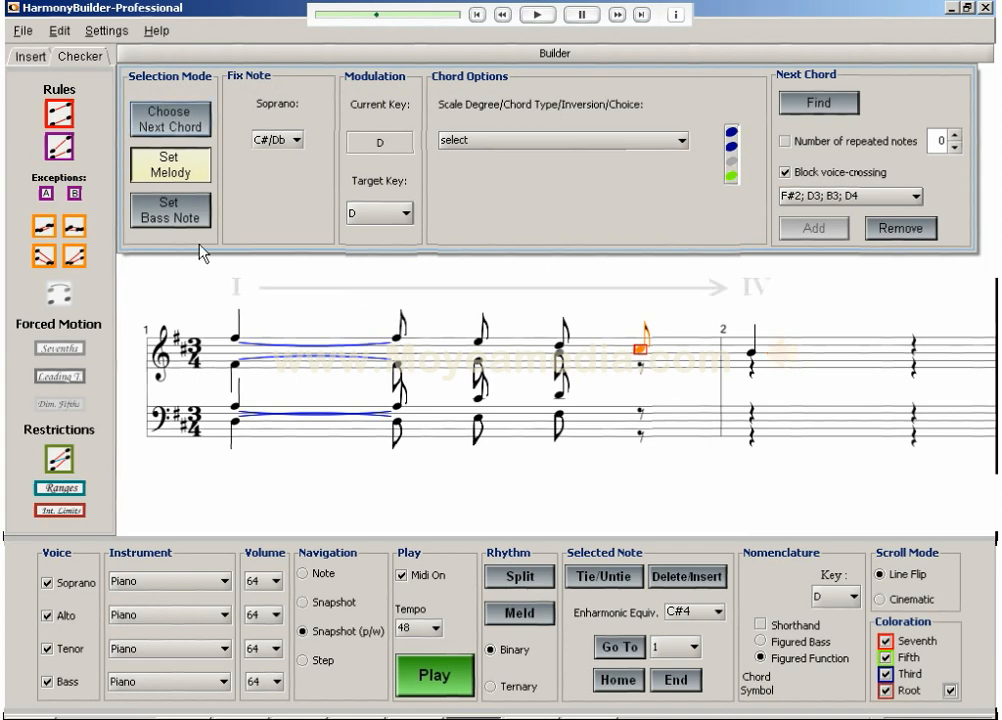
click(170, 116)
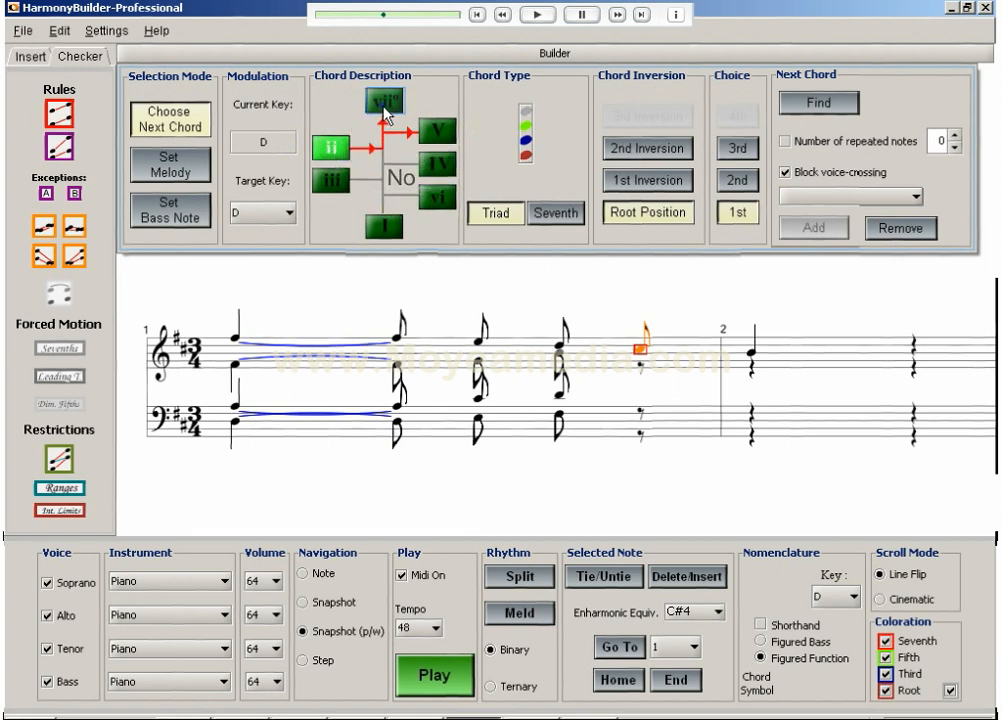
Switch the chord type to a seventh chord and return to melody-note chord selection for the C#
click(436, 130)
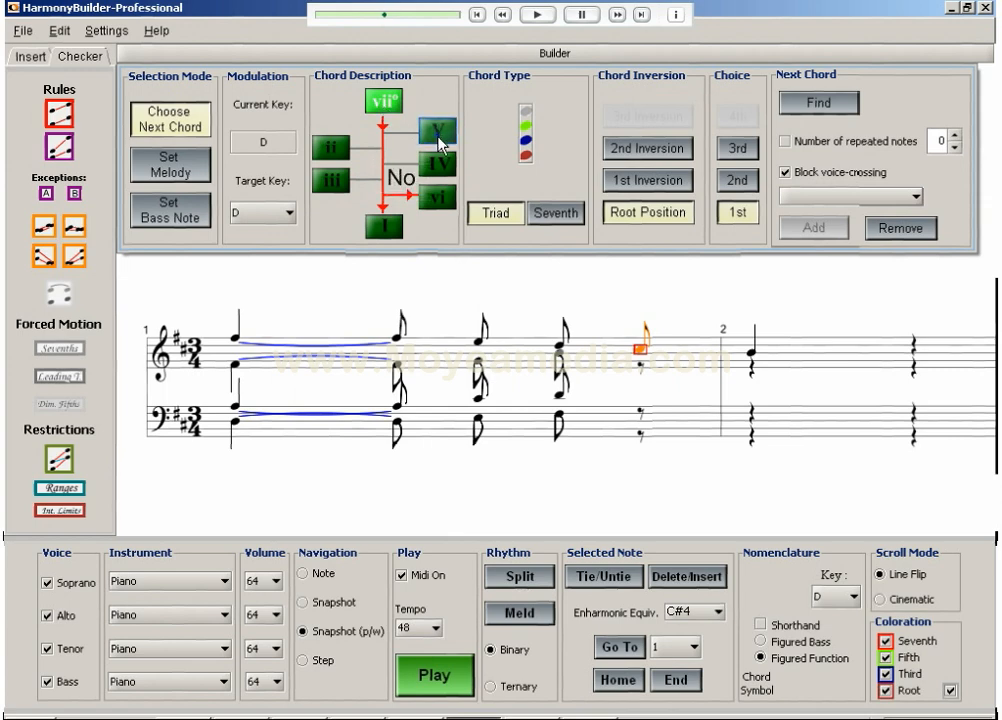
click(436, 130)
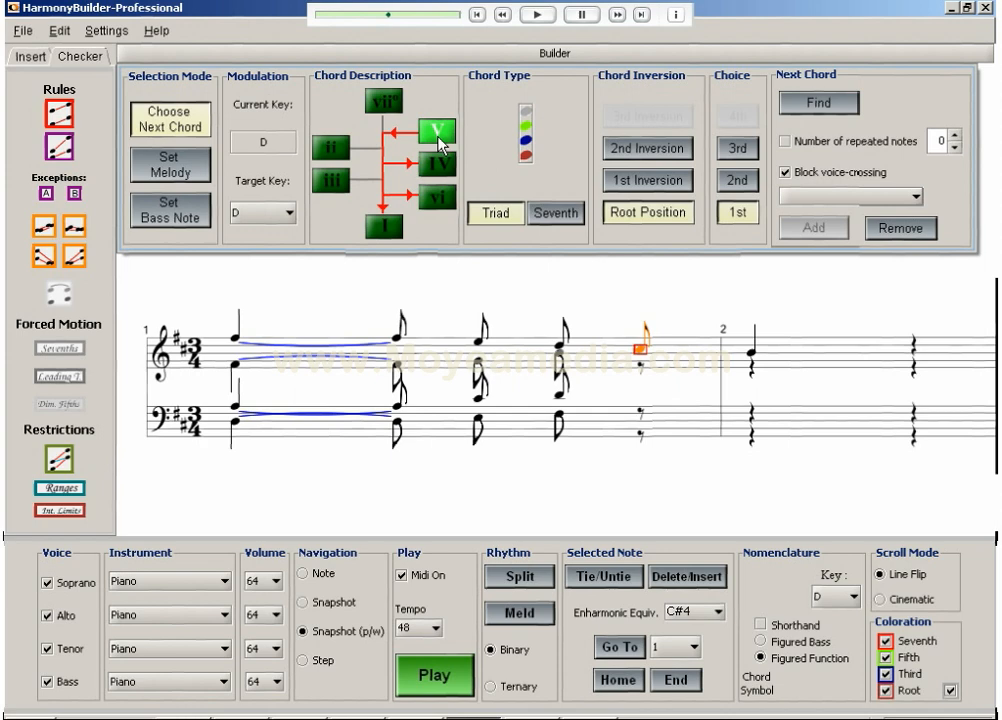
click(556, 212)
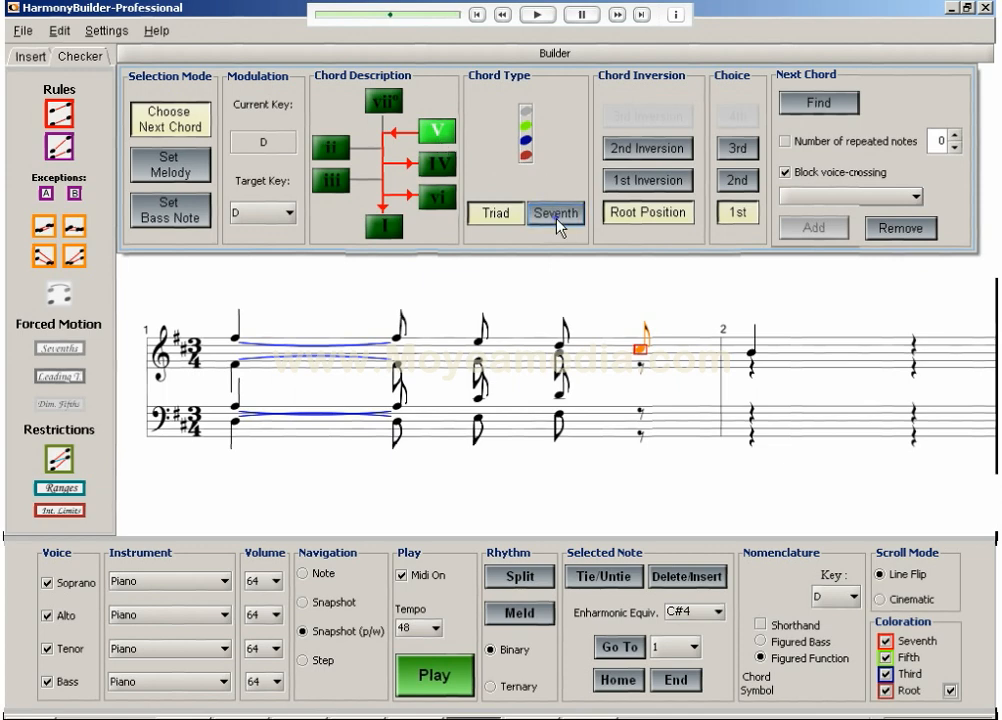
click(556, 212)
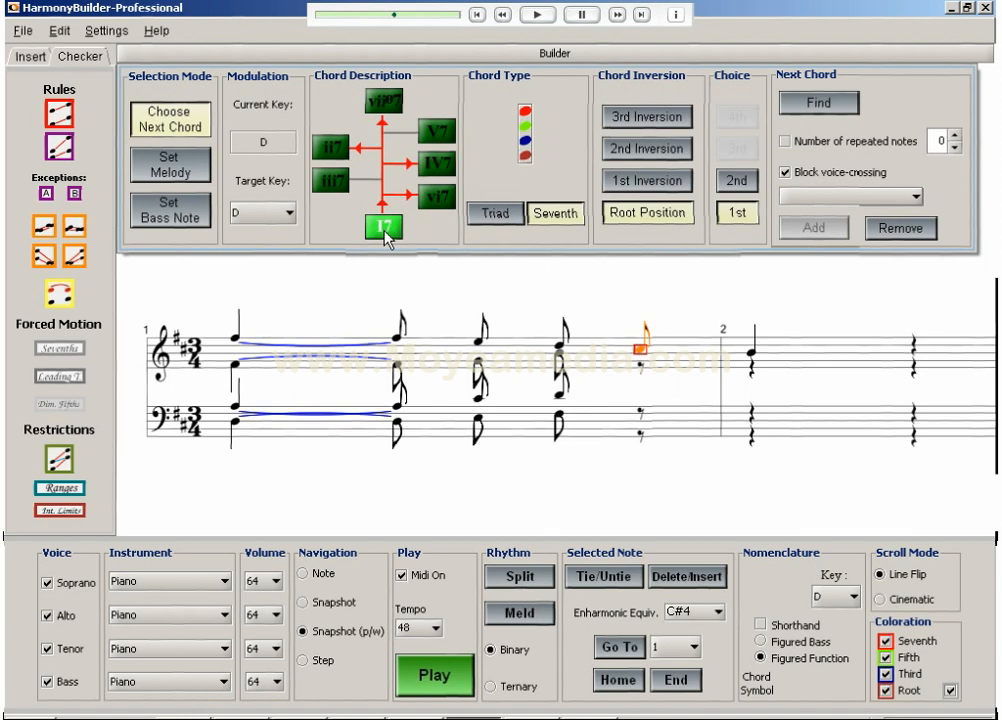
click(170, 164)
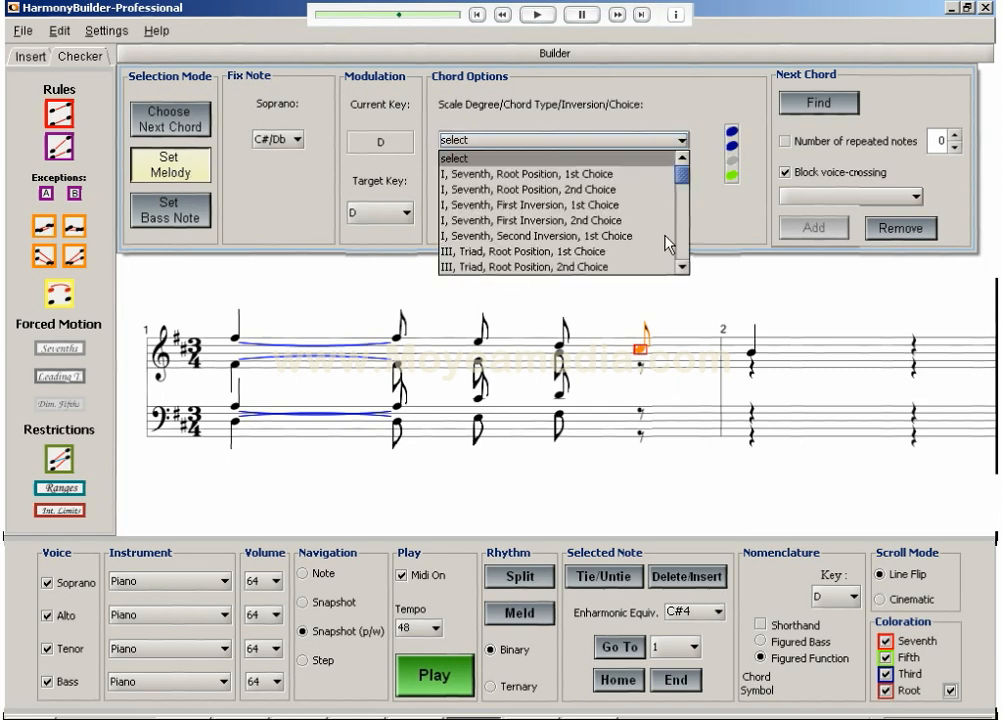
Add a second-inversion I seventh chord voiced A2, D3, F#3, C#4 under the soprano C#
click(536, 236)
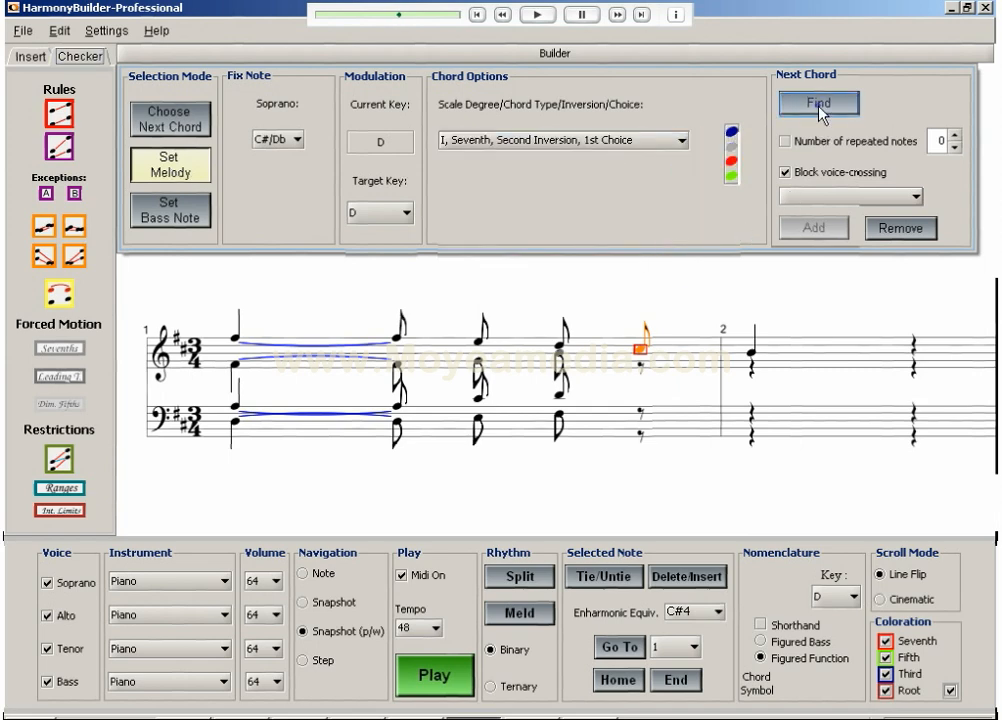
click(820, 104)
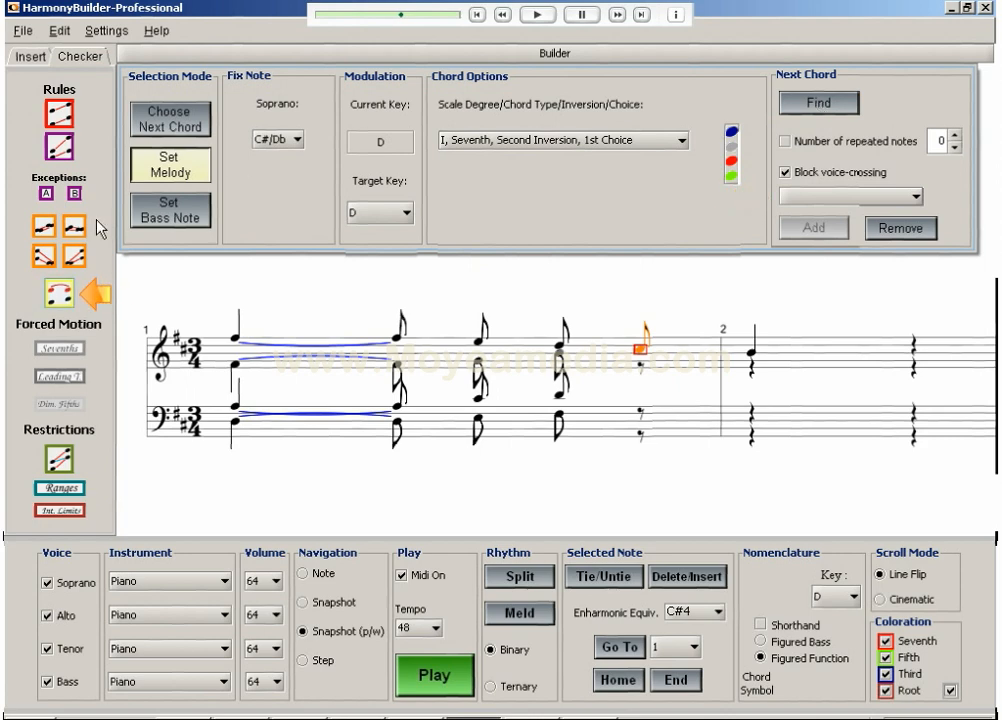
click(914, 196)
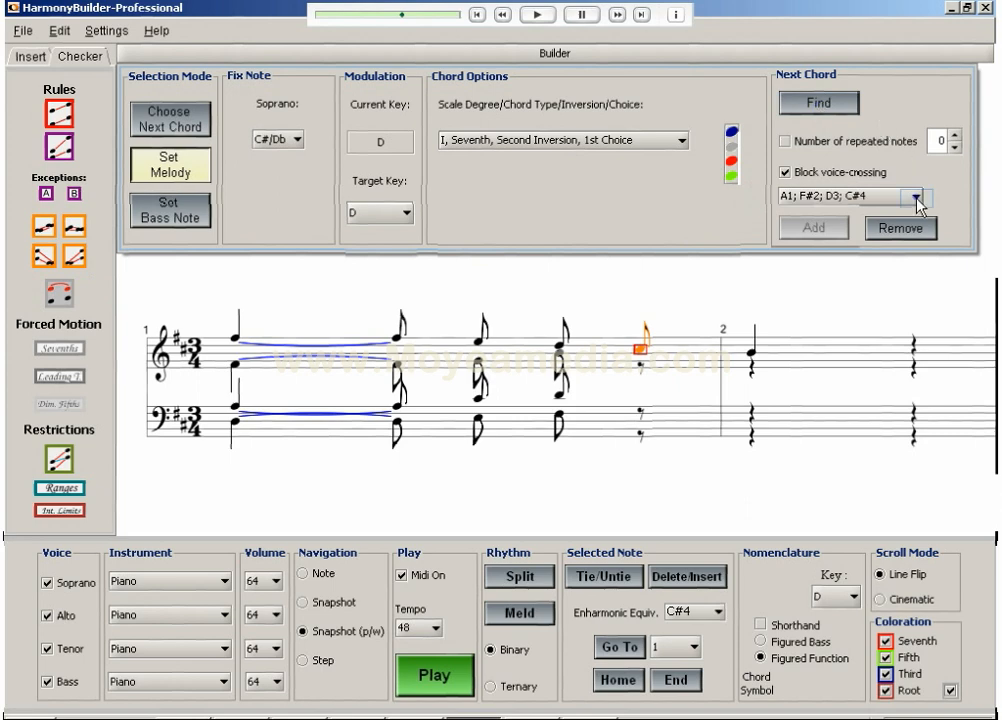
click(916, 196)
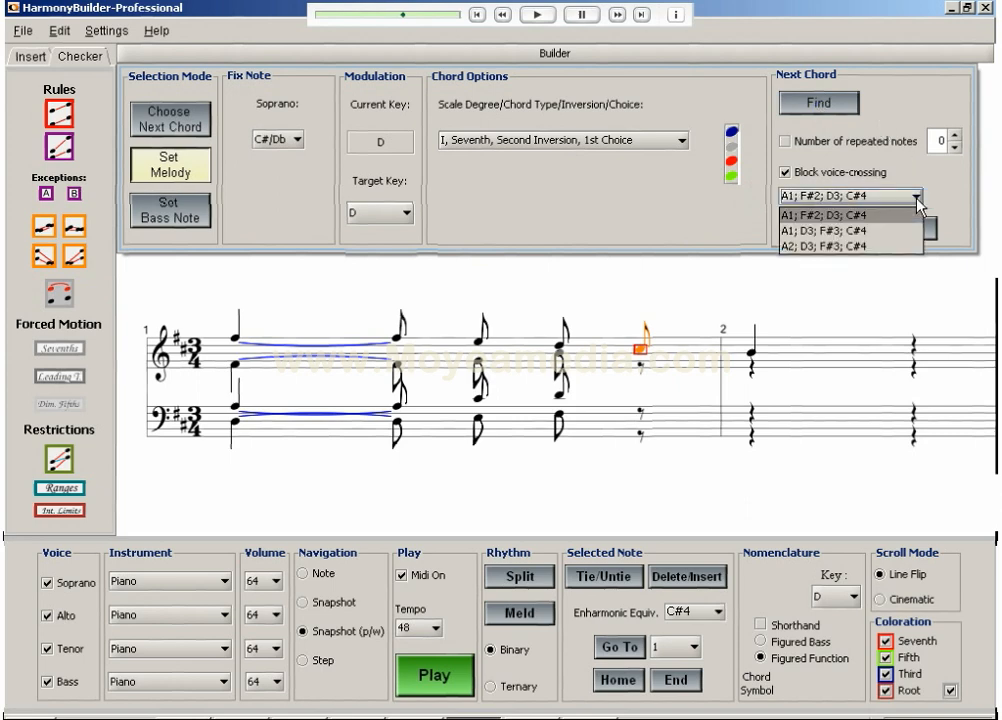
mouse_move(916, 252)
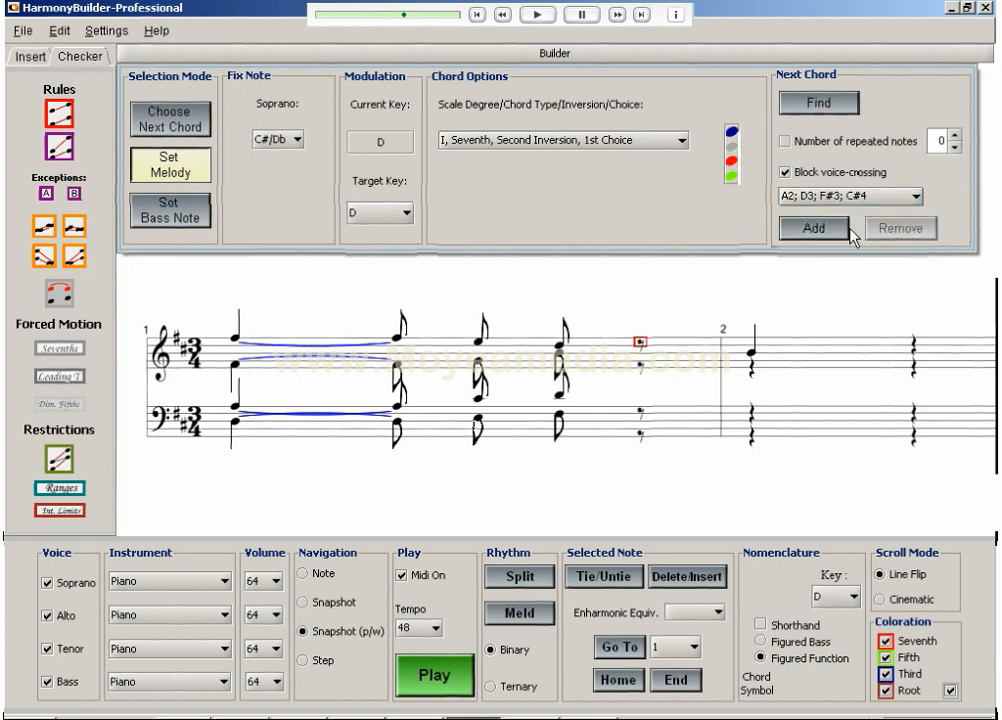
click(812, 228)
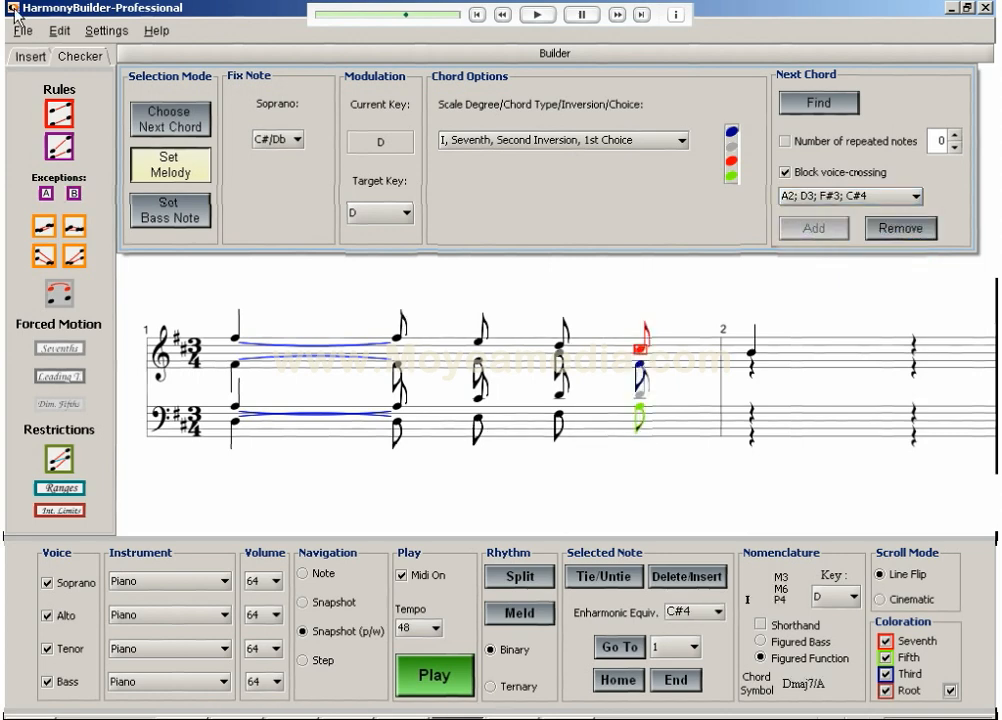
Harmonize the bar-2 soprano B with a root-position IV triad voiced G2, D3, G3, B3
click(744, 356)
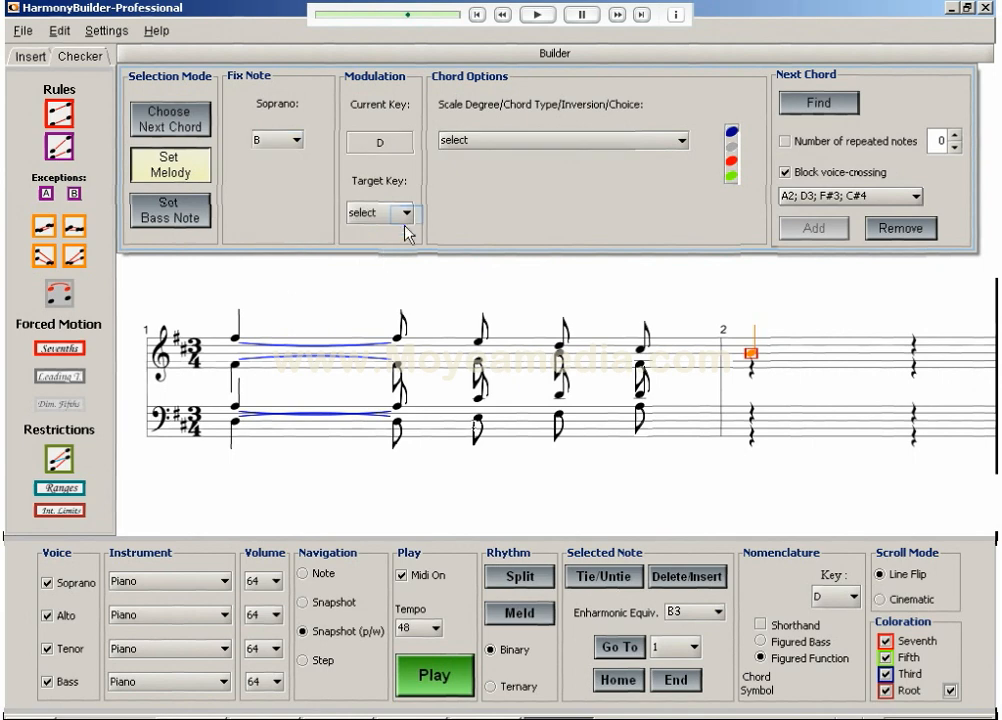
click(378, 212)
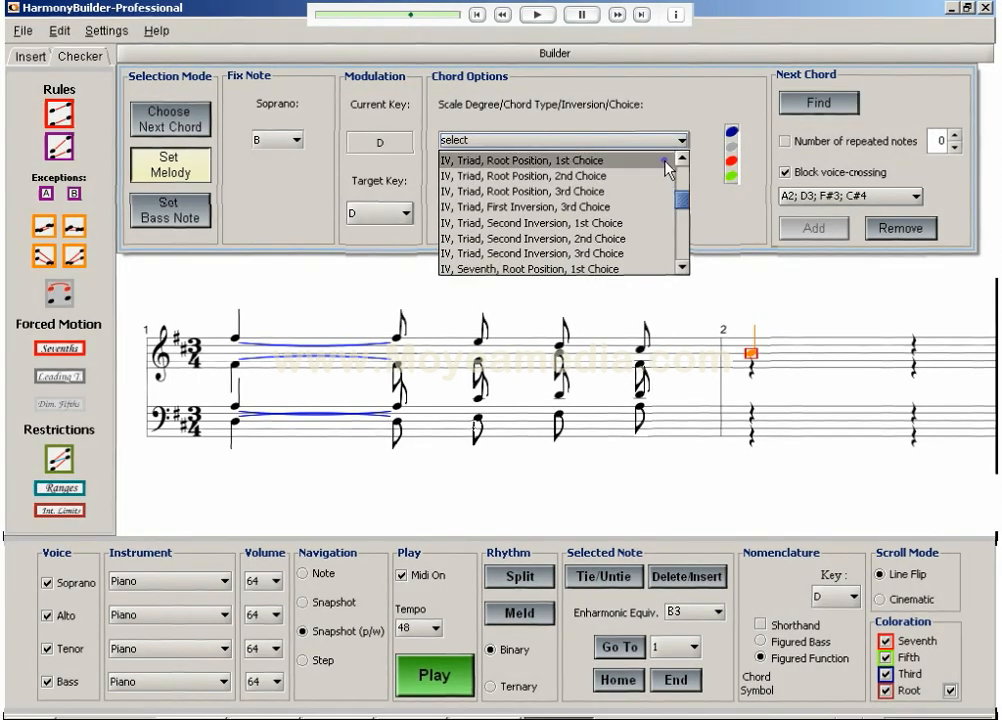
click(522, 160)
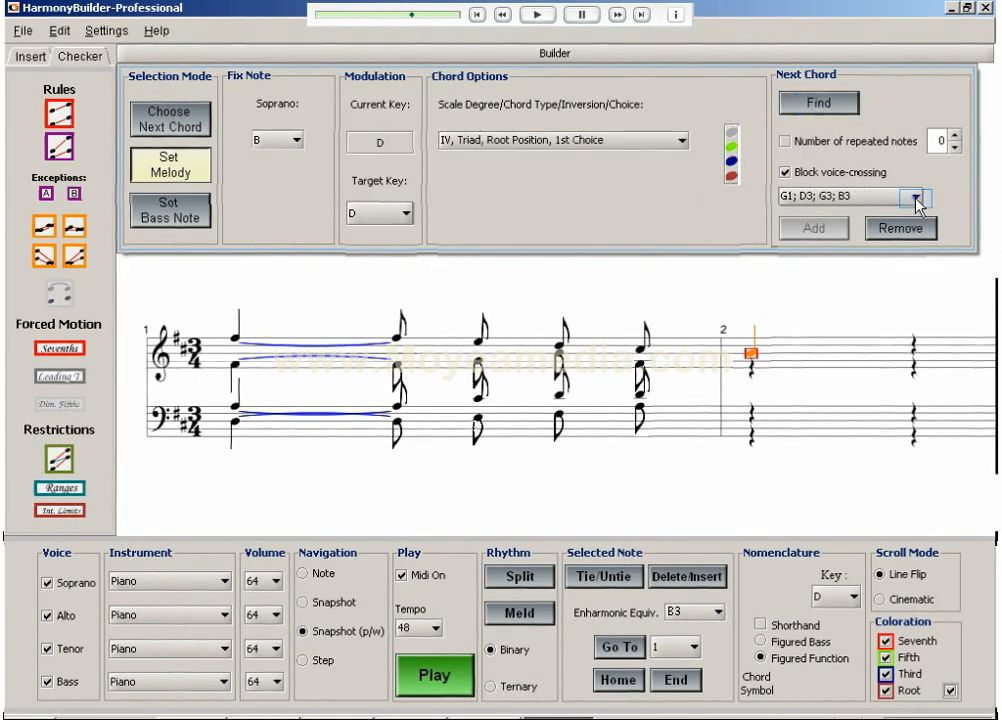
click(912, 196)
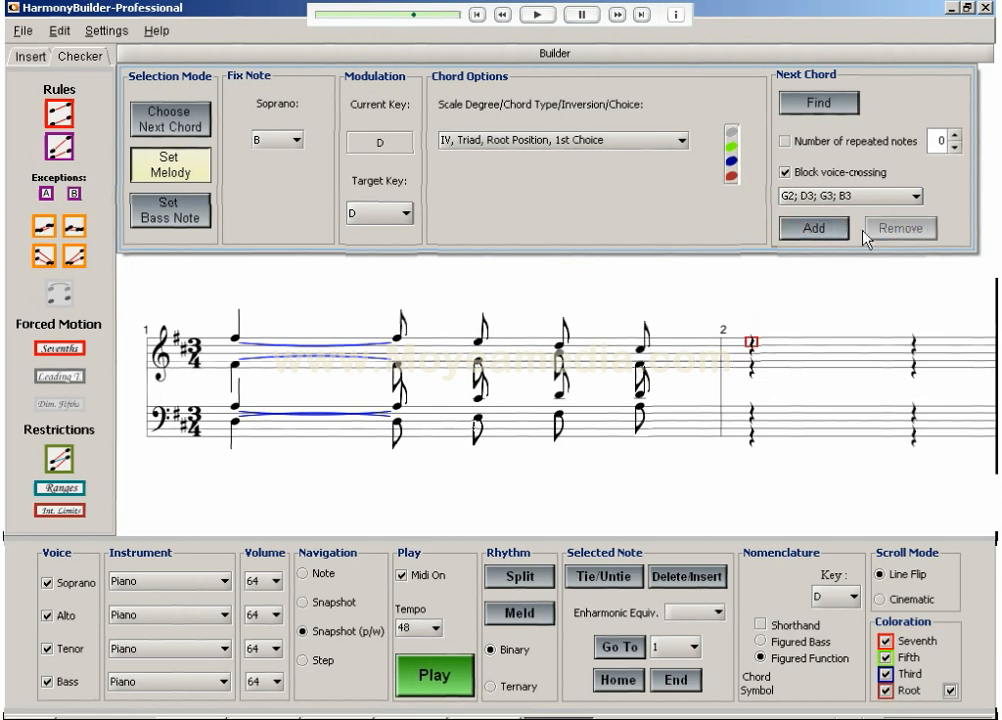
click(814, 228)
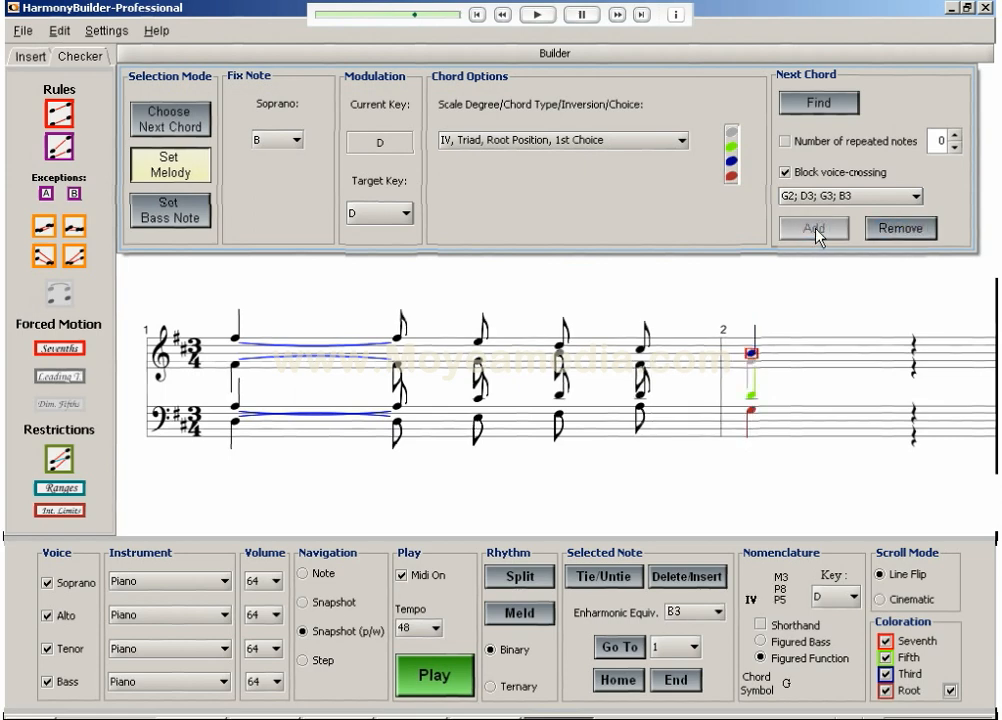
click(226, 348)
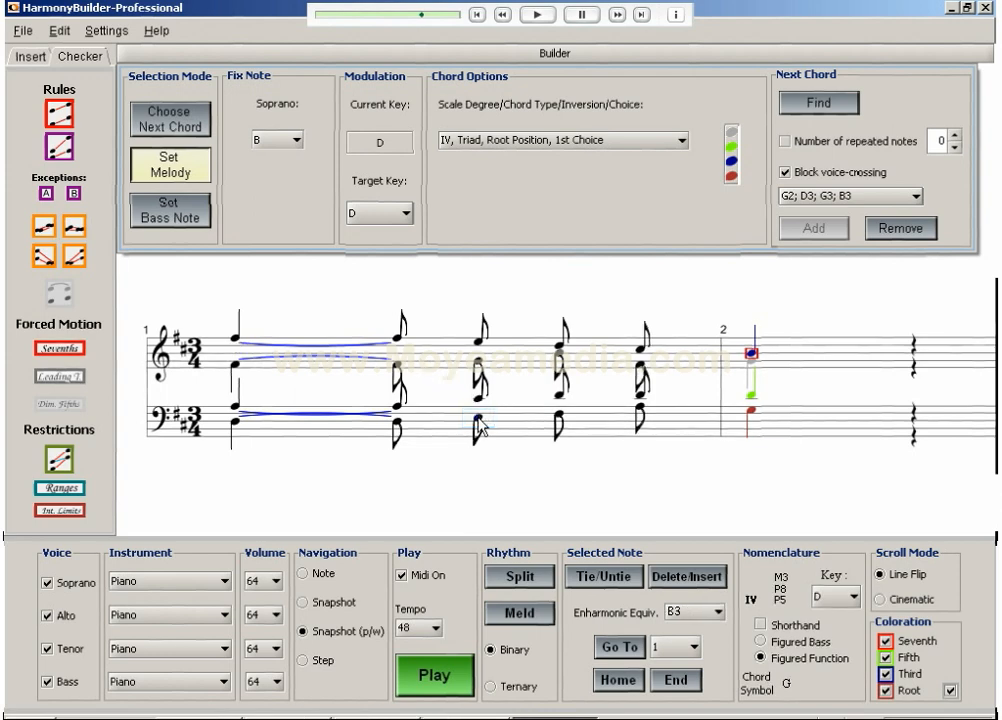
Select the bass E in bar 1 and review voicings for its first-inversion VII triad
click(170, 212)
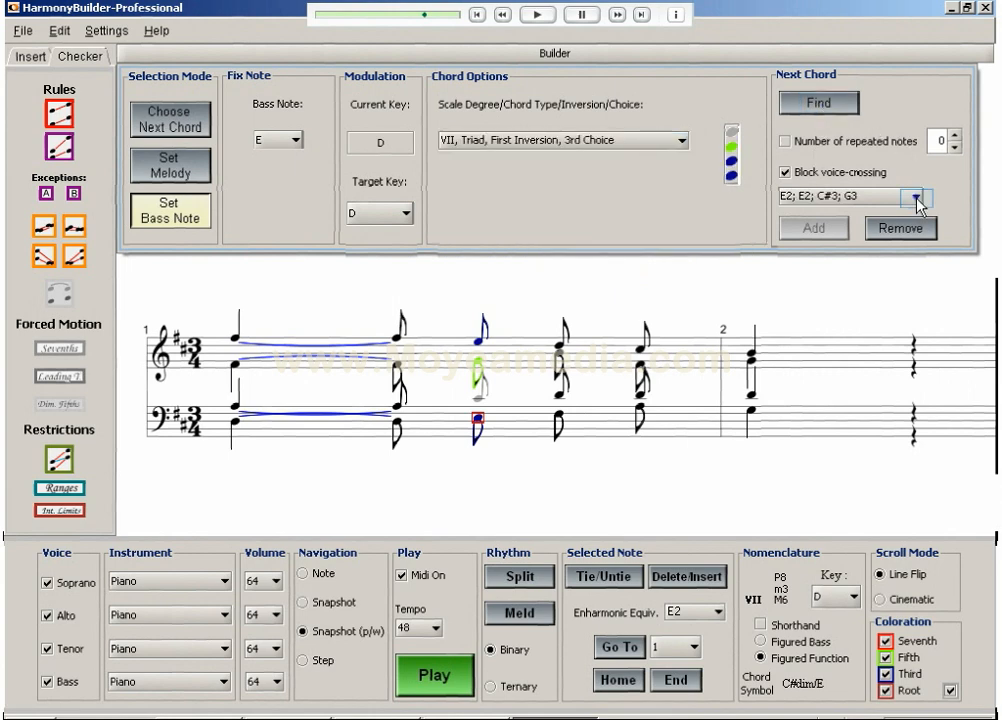
click(918, 196)
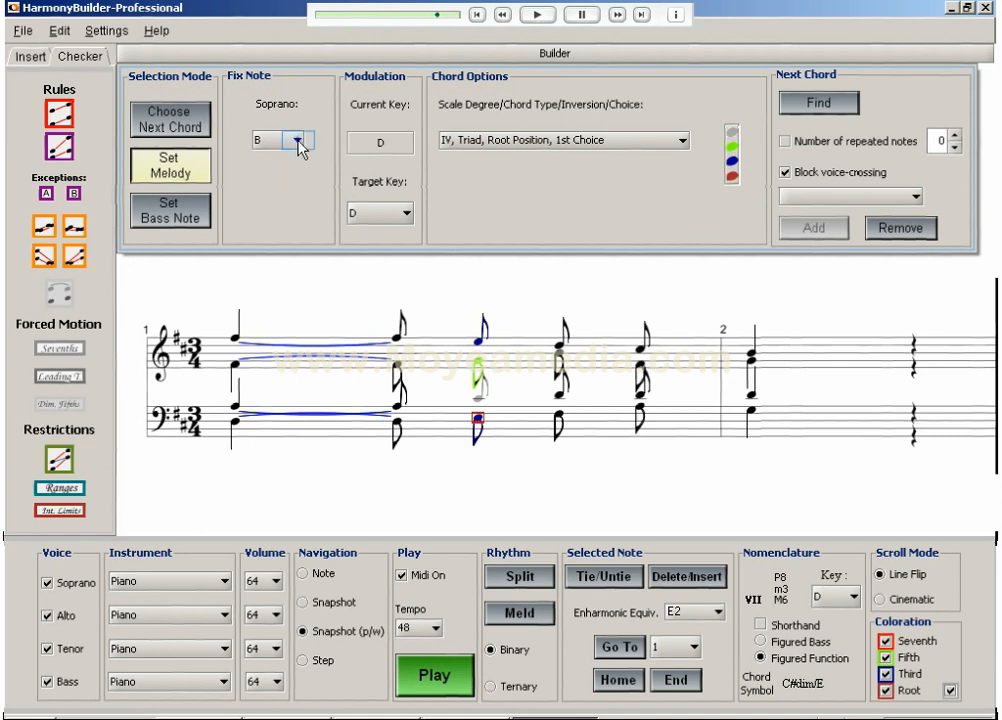
Re-harmonize the soprano E as a second-inversion V seventh chord, then select the preceding F#4
click(378, 212)
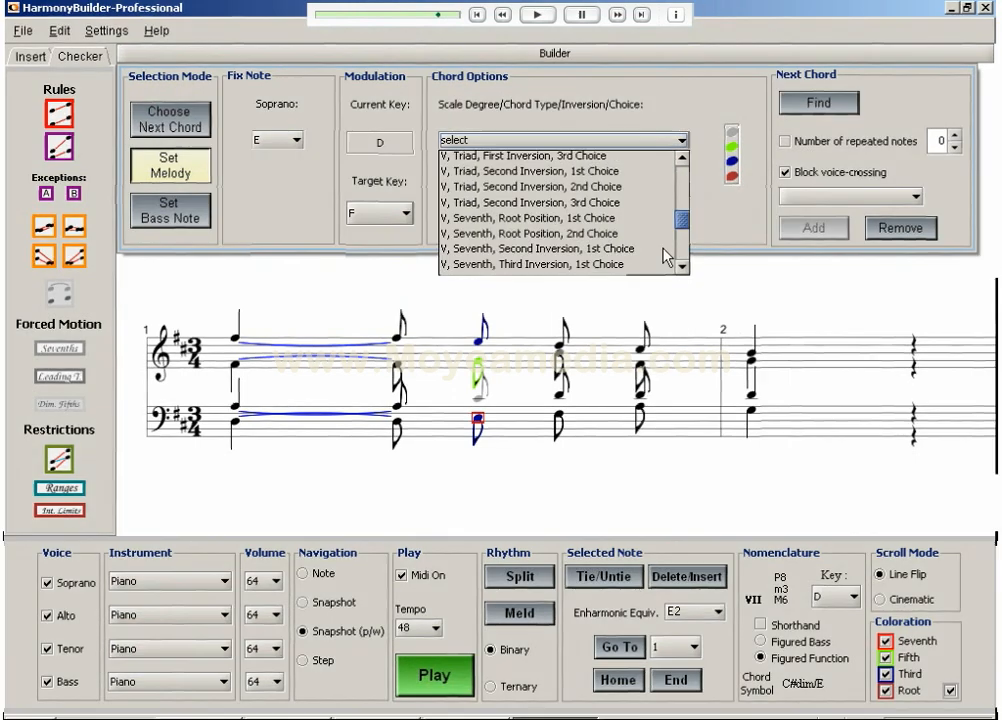
click(532, 248)
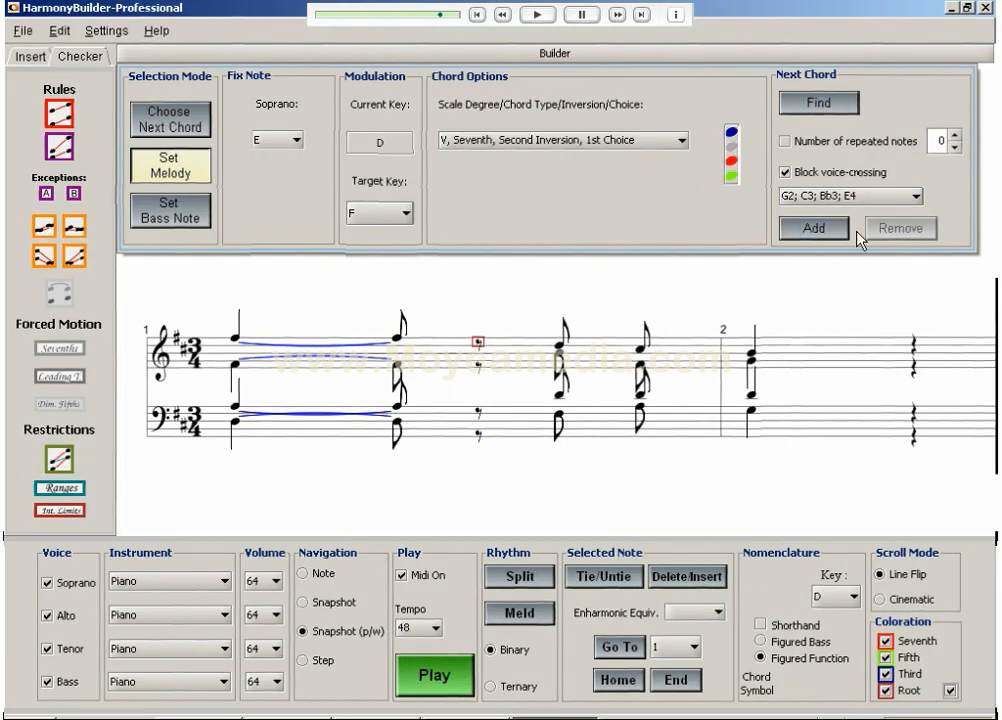
click(812, 228)
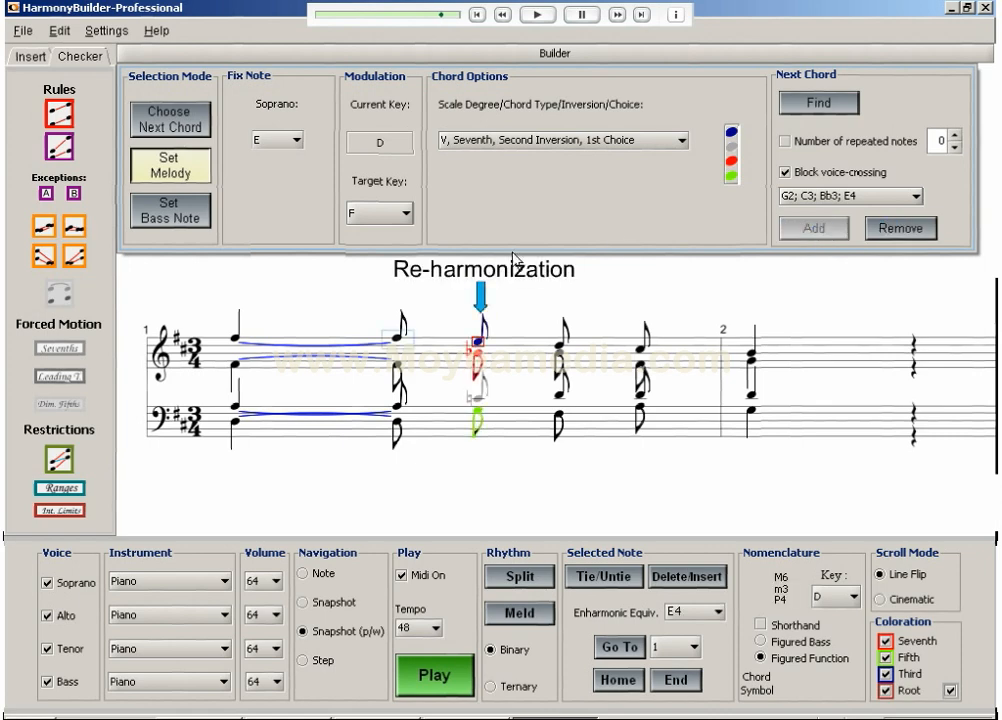
click(392, 342)
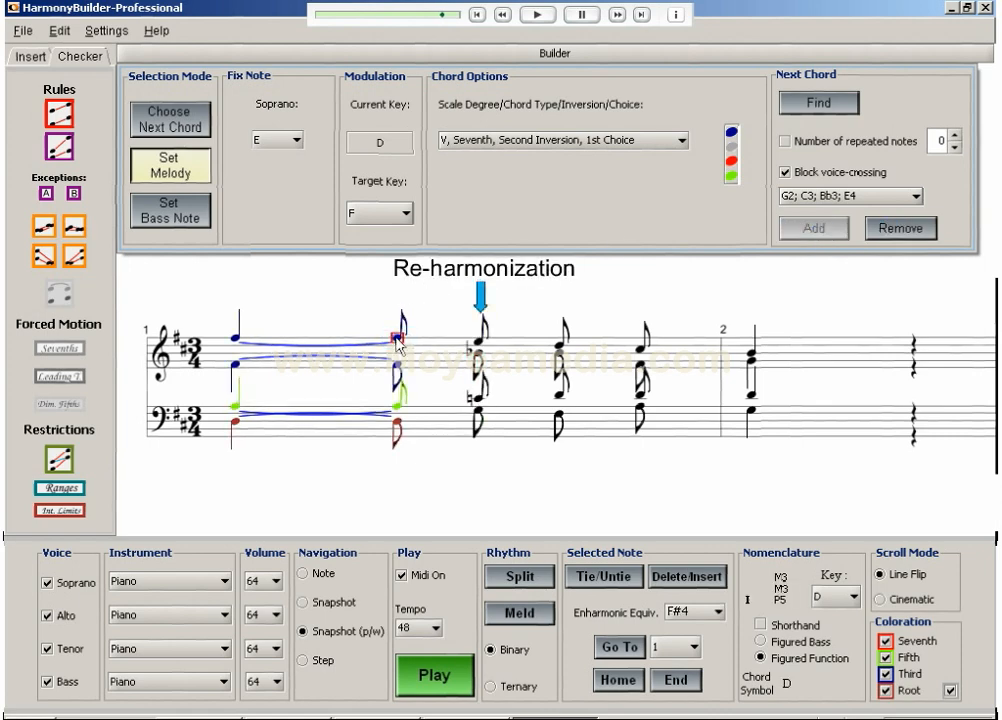